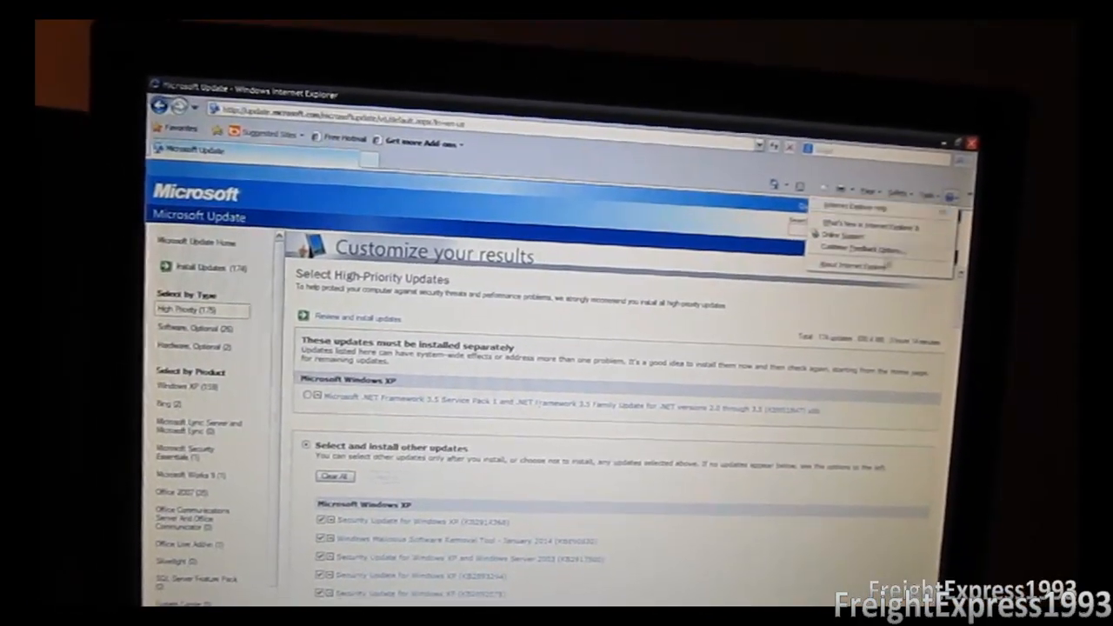
Close the Help menu and bring up Task Manager's Performance tab over the Microsoft Update page
left_click(852, 265)
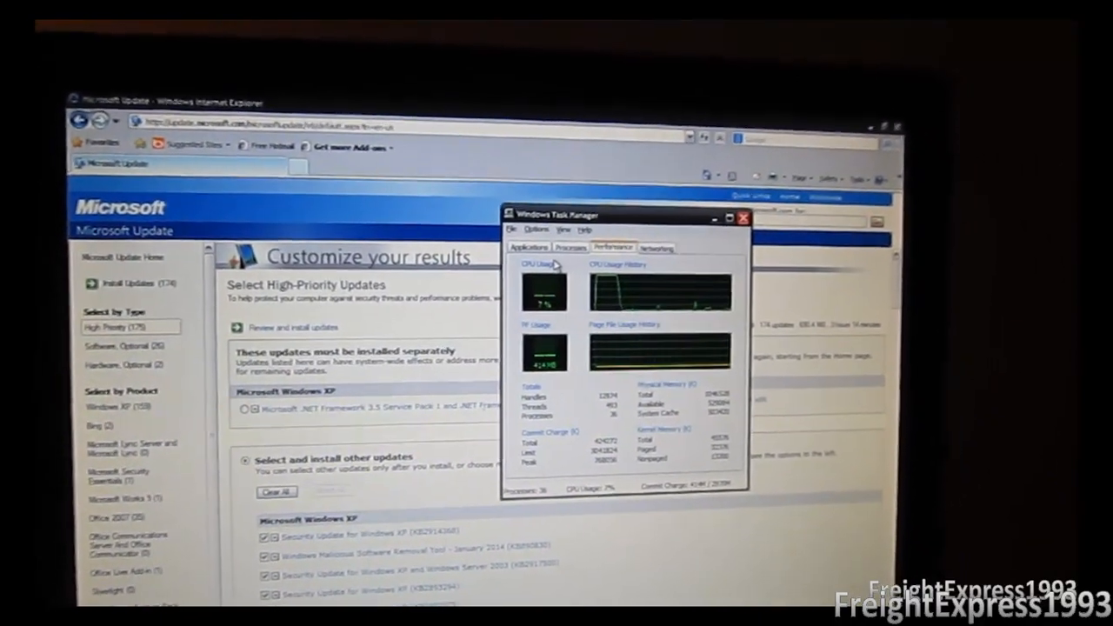
left_click(26, 618)
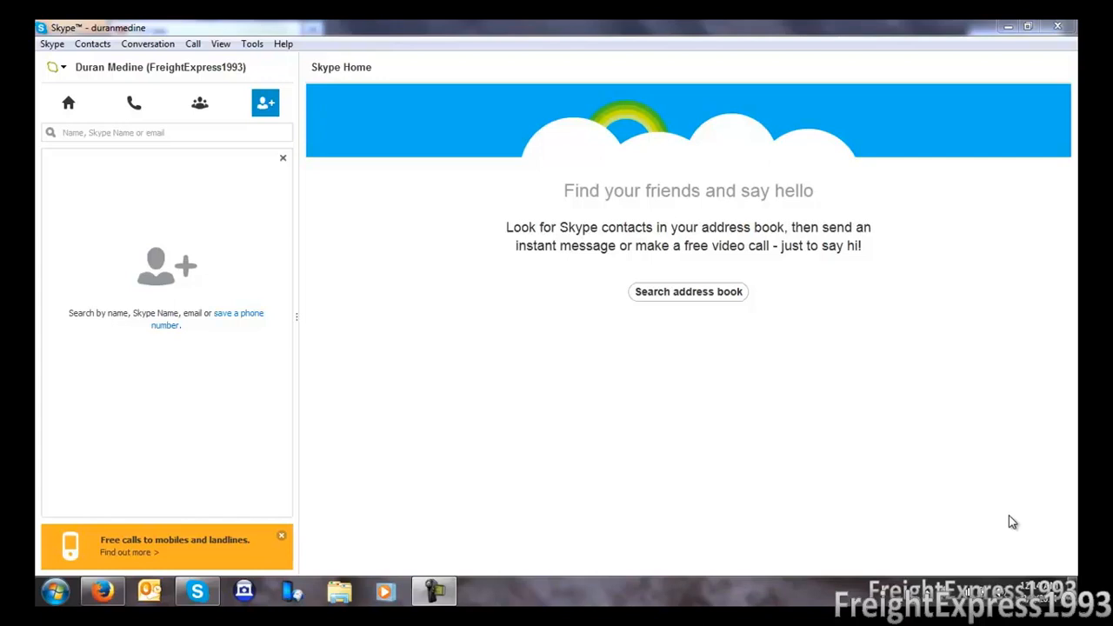
mouse_move(339, 477)
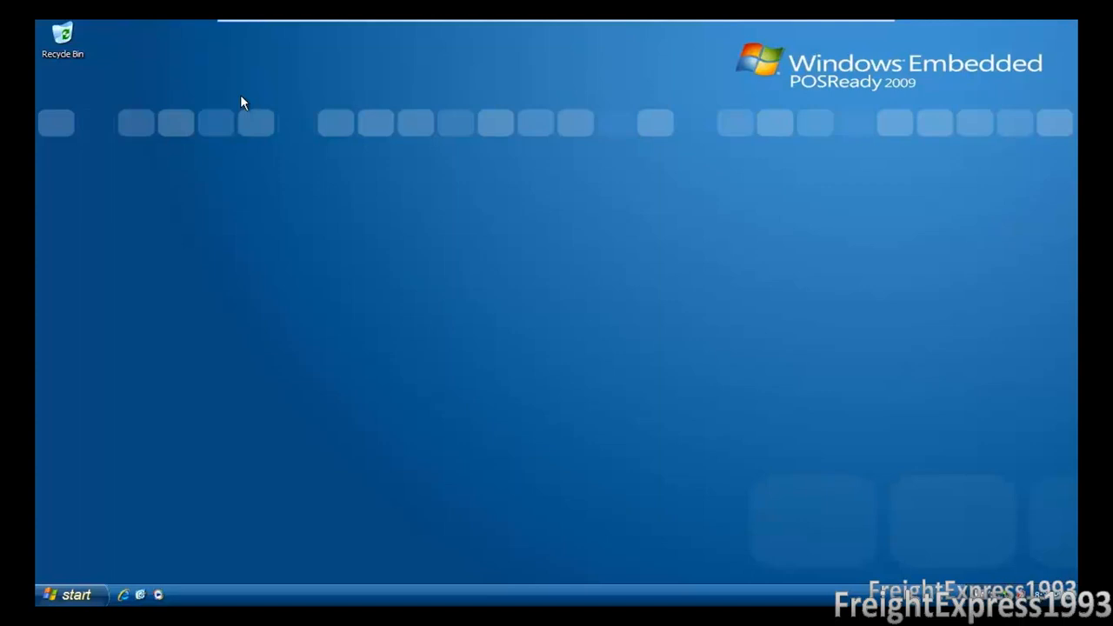
mouse_move(93, 511)
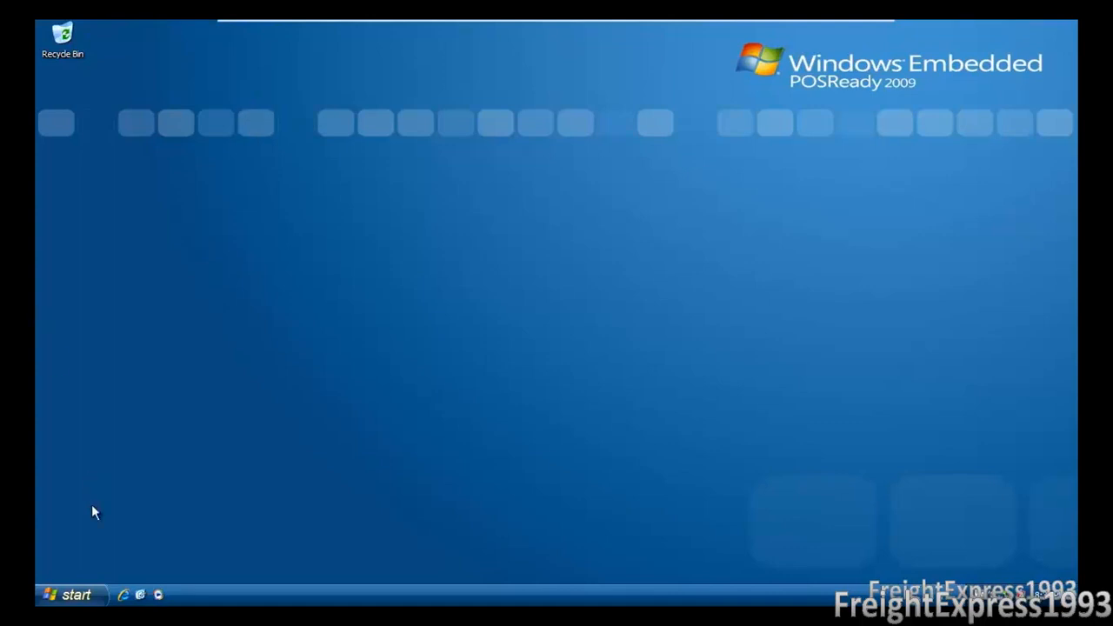
Open the POSReady 2009 Start menu's All Programs list showing Accessories, Games, Startup and Java
left_click(70, 595)
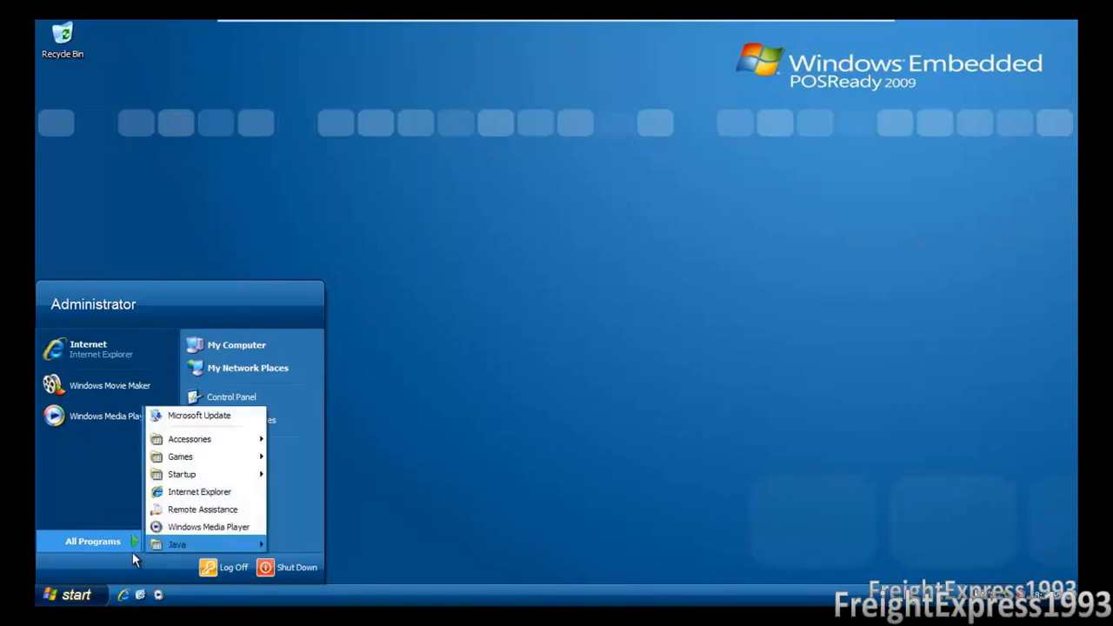
mouse_move(182, 474)
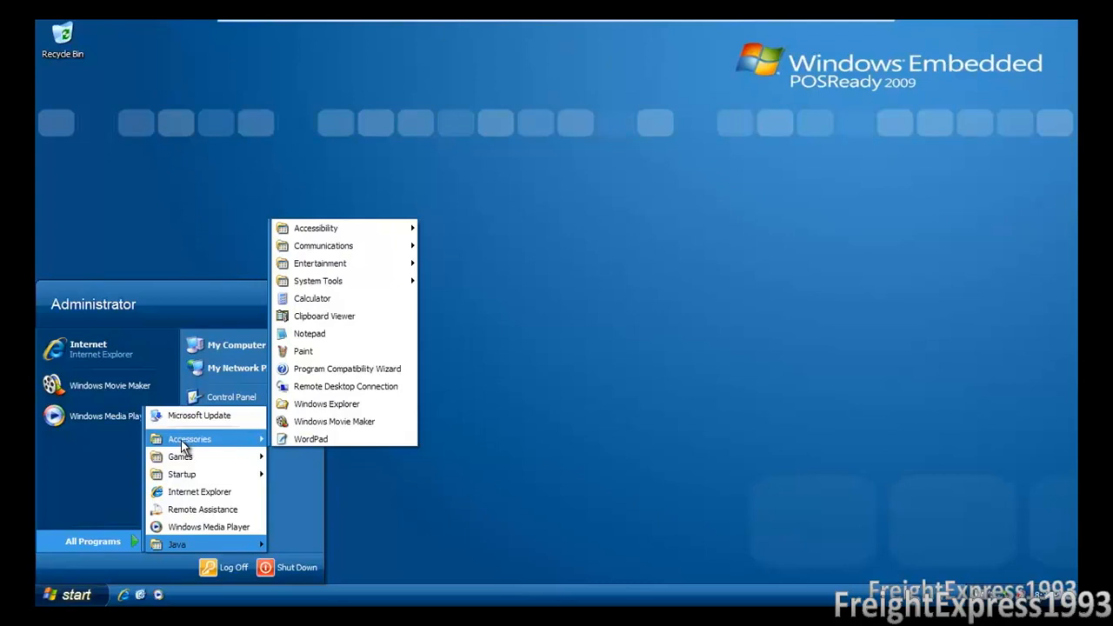
mouse_move(182, 473)
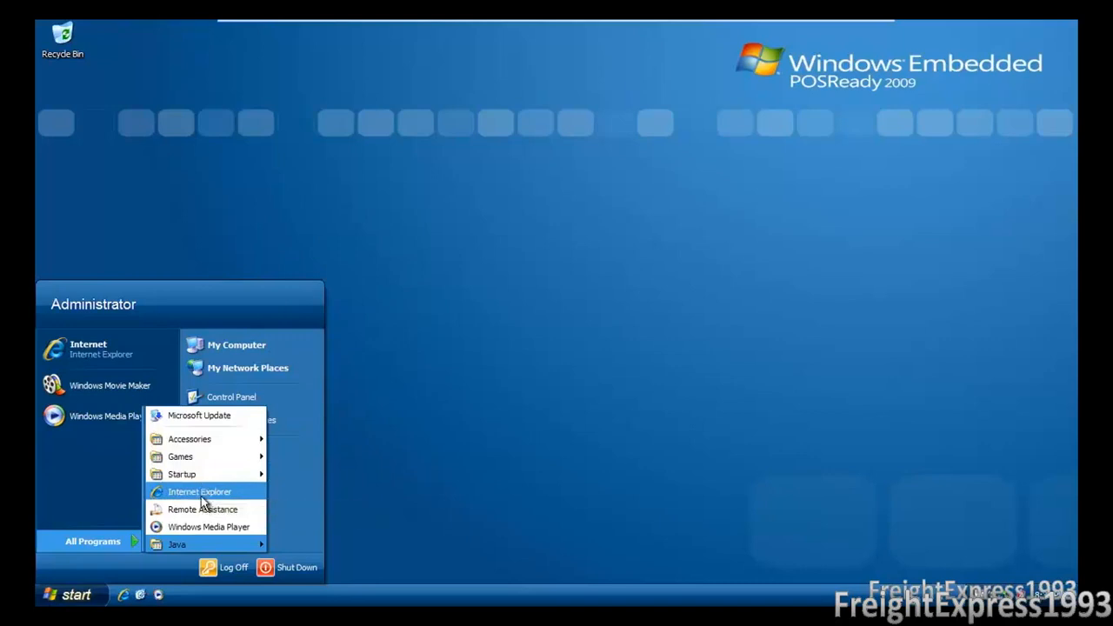
mouse_move(208, 527)
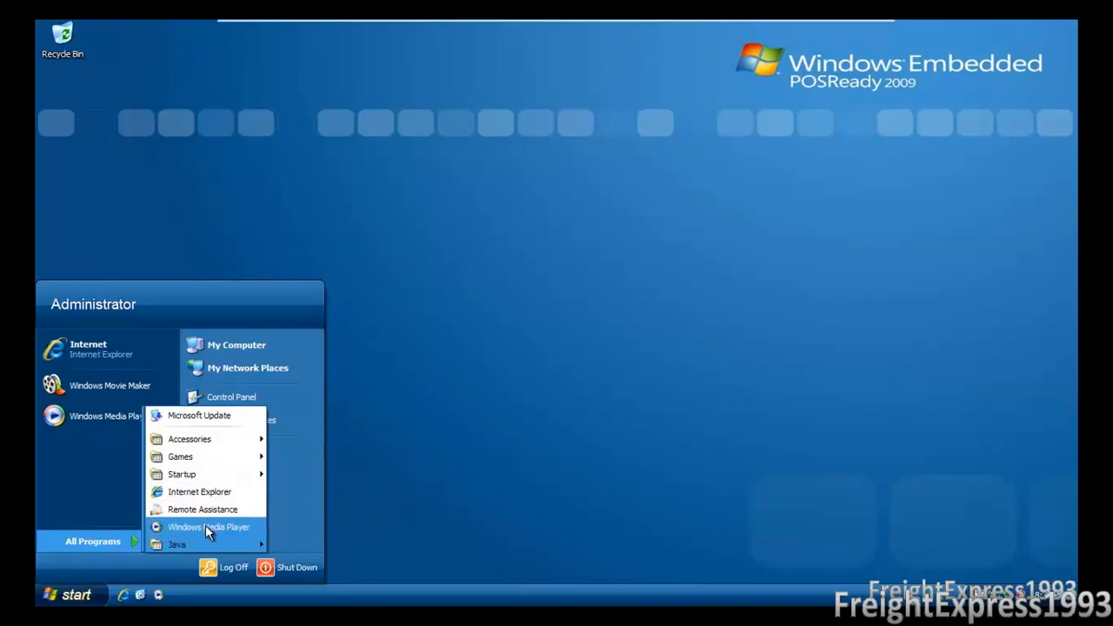
mouse_move(202, 509)
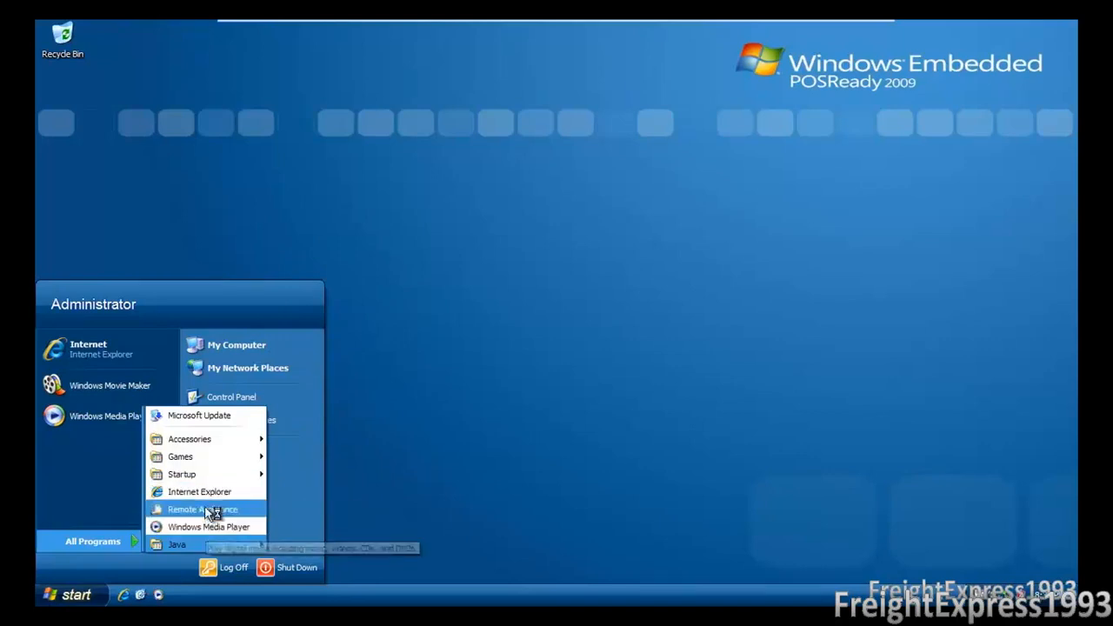
mouse_move(199, 491)
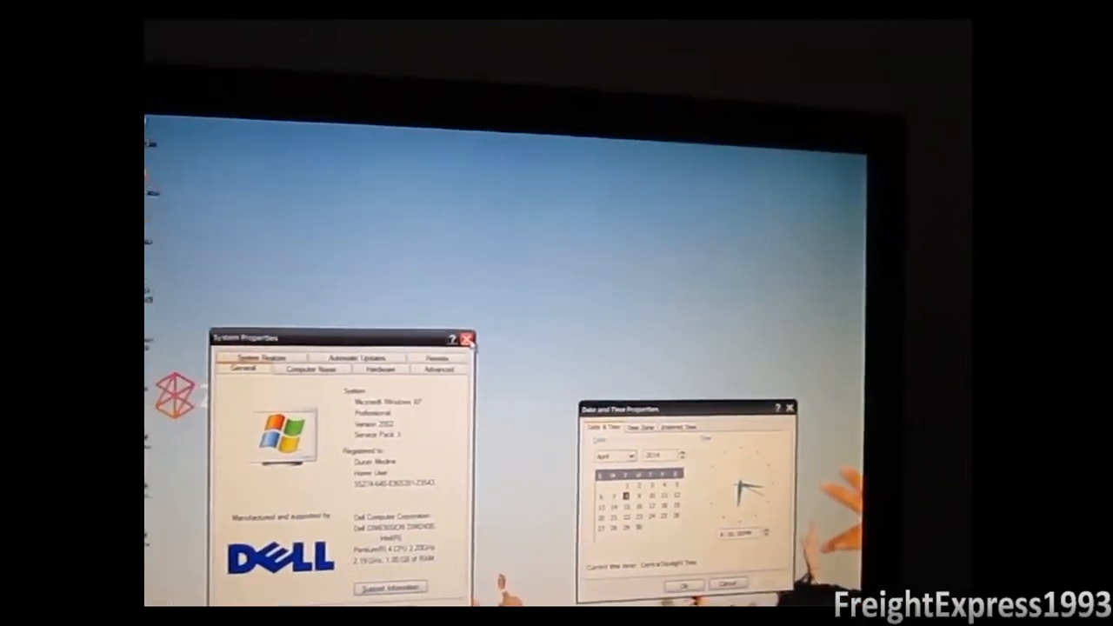
Close the System Properties window, leaving Date and Time Properties open
left_click(466, 339)
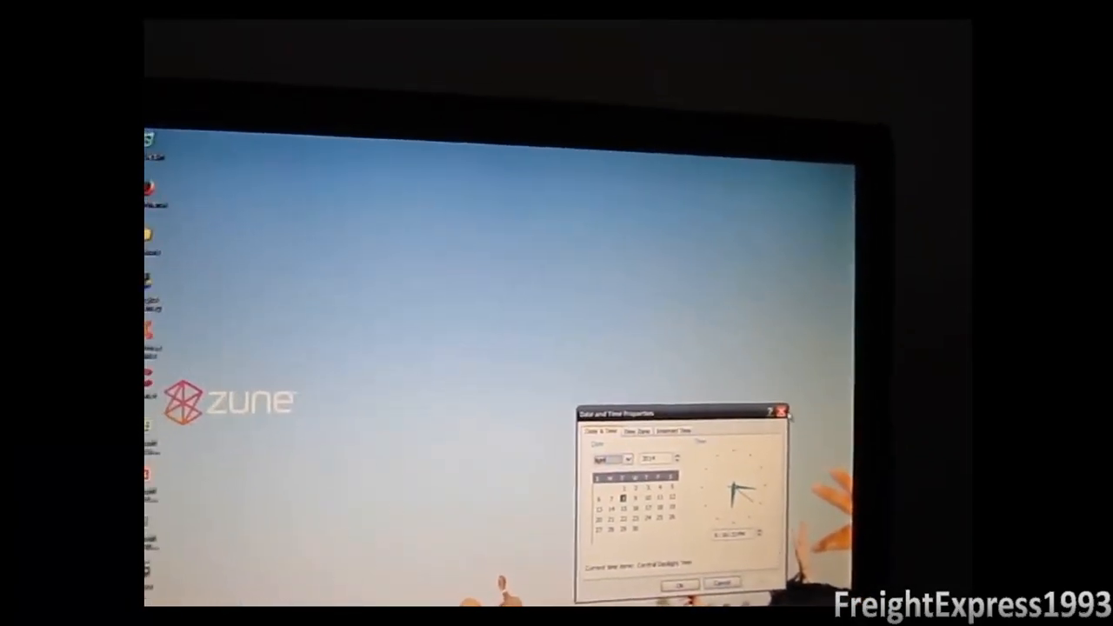